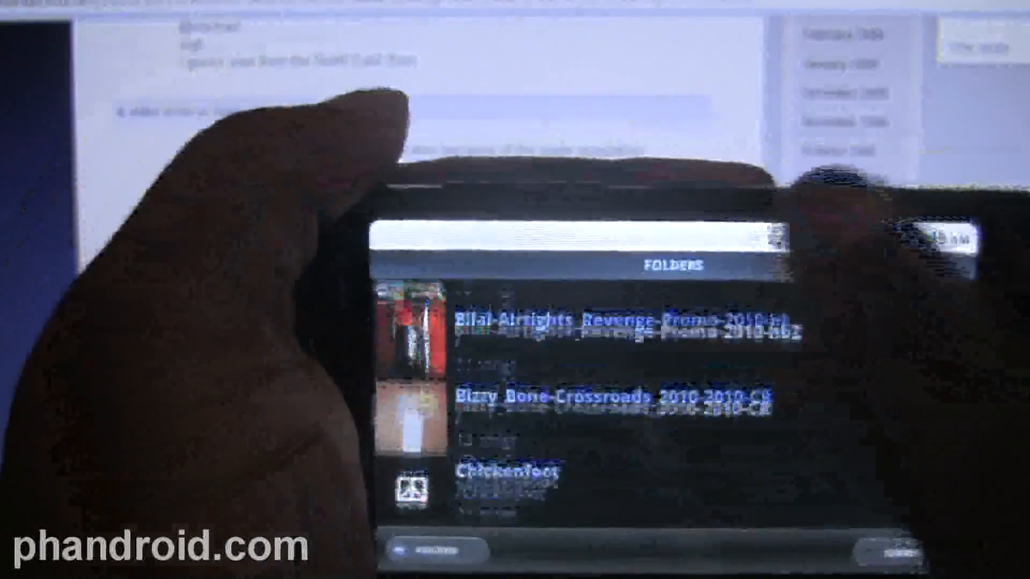
Scroll down through PowerAMP's settings list of startup screen, theme and folder options
scroll(down, 3)
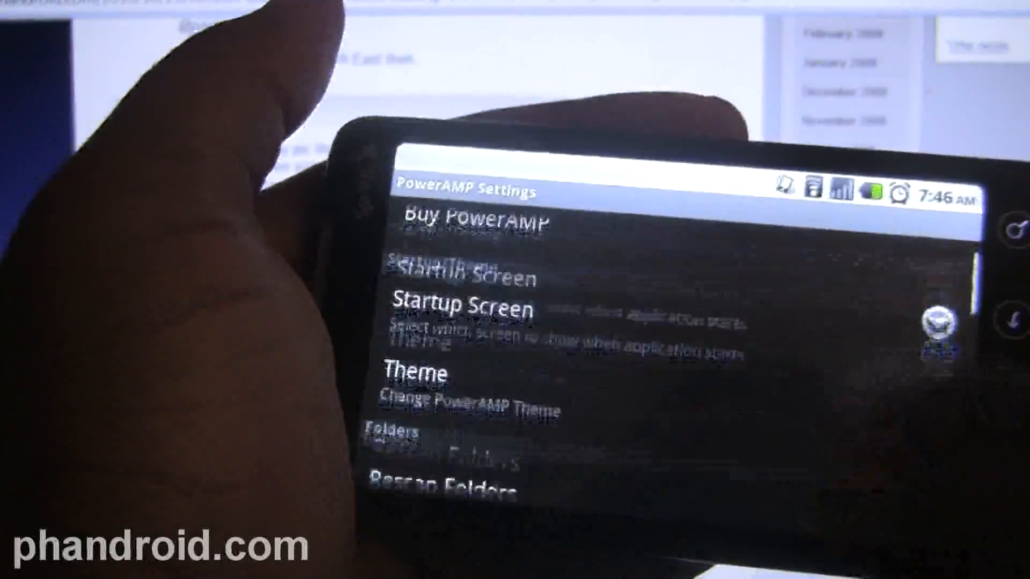
scroll(down, 3)
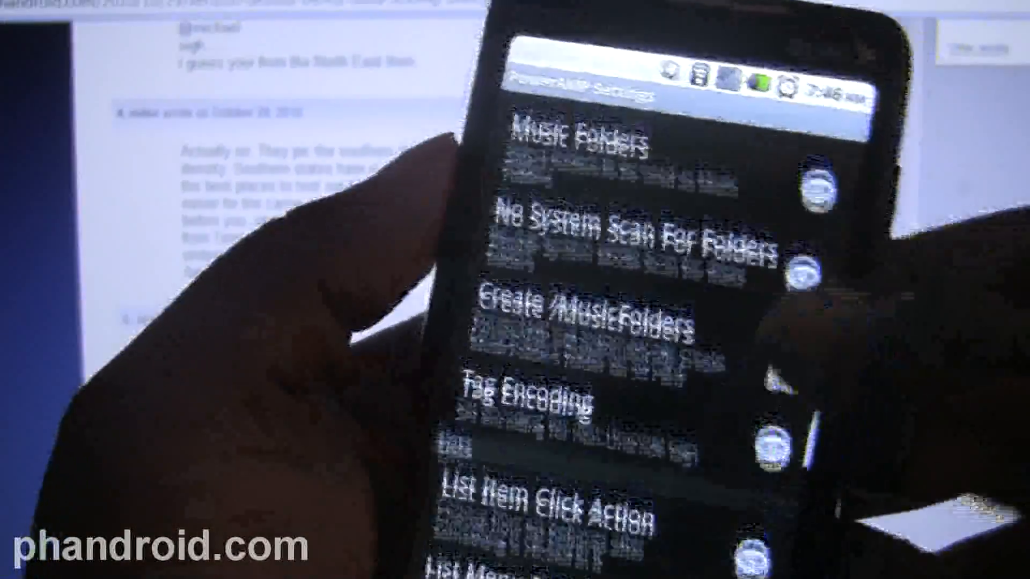
scroll(down, 3)
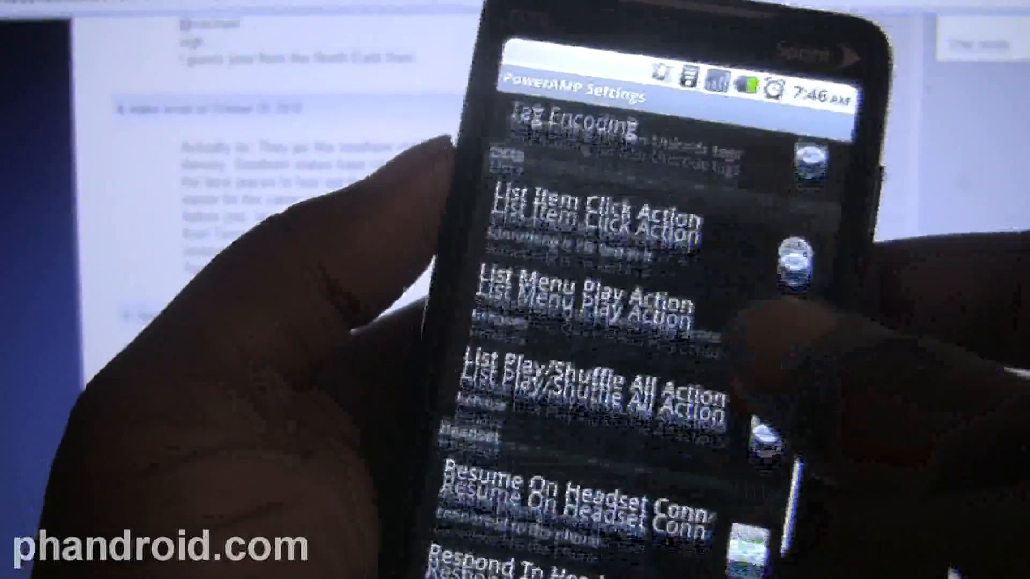
scroll(down, 3)
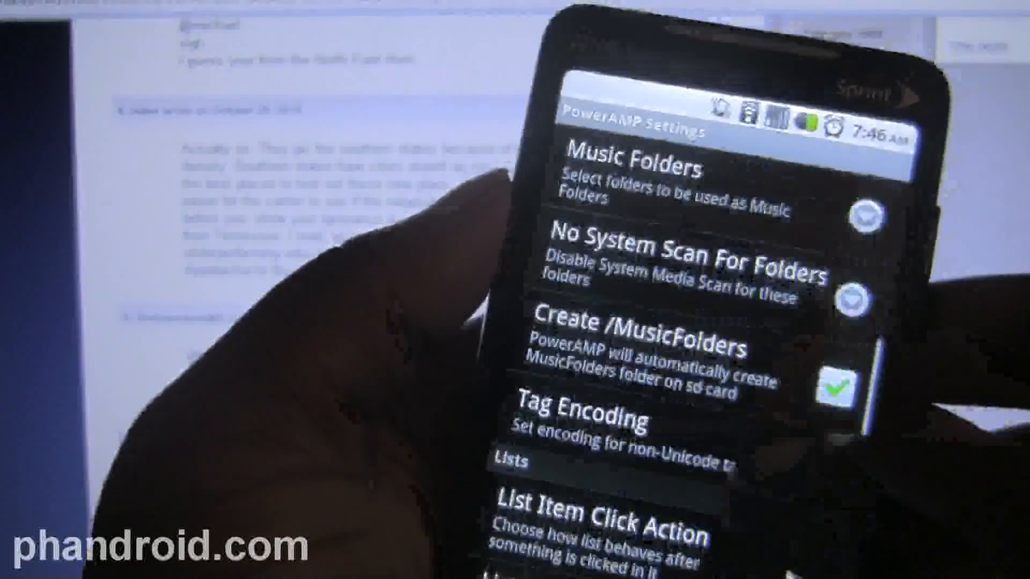
scroll(down, 3)
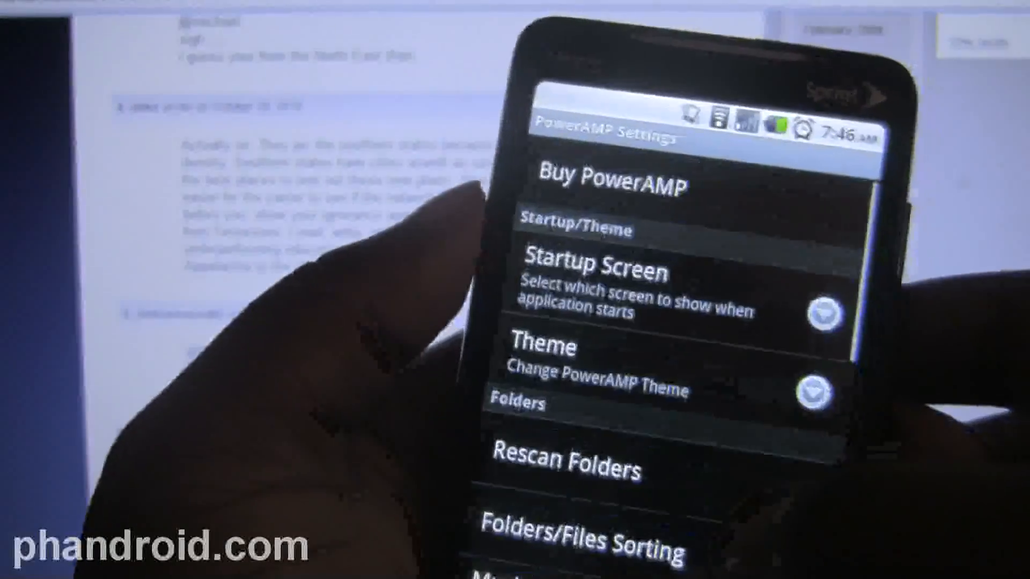
scroll(down, 3)
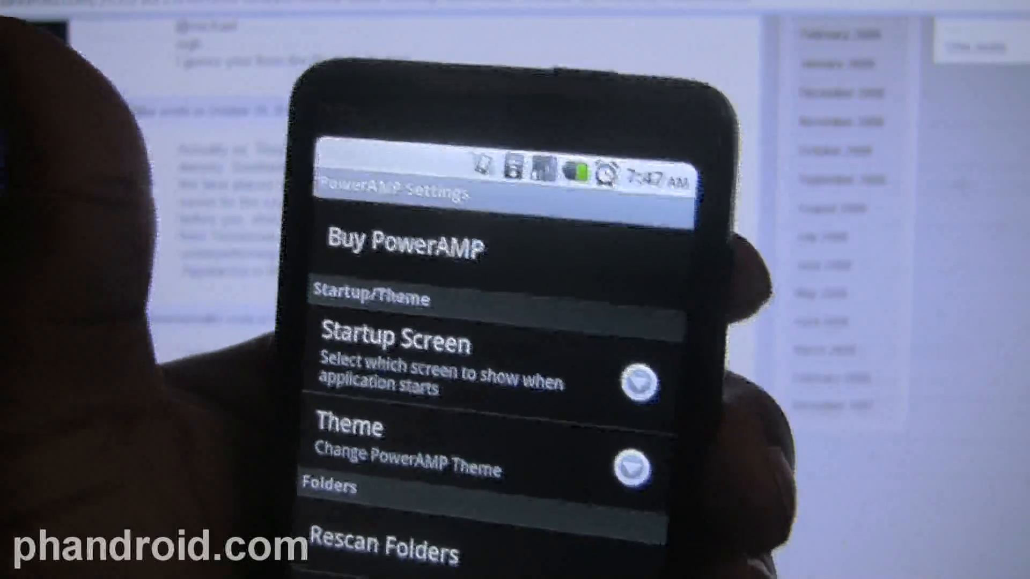
scroll(down, 3)
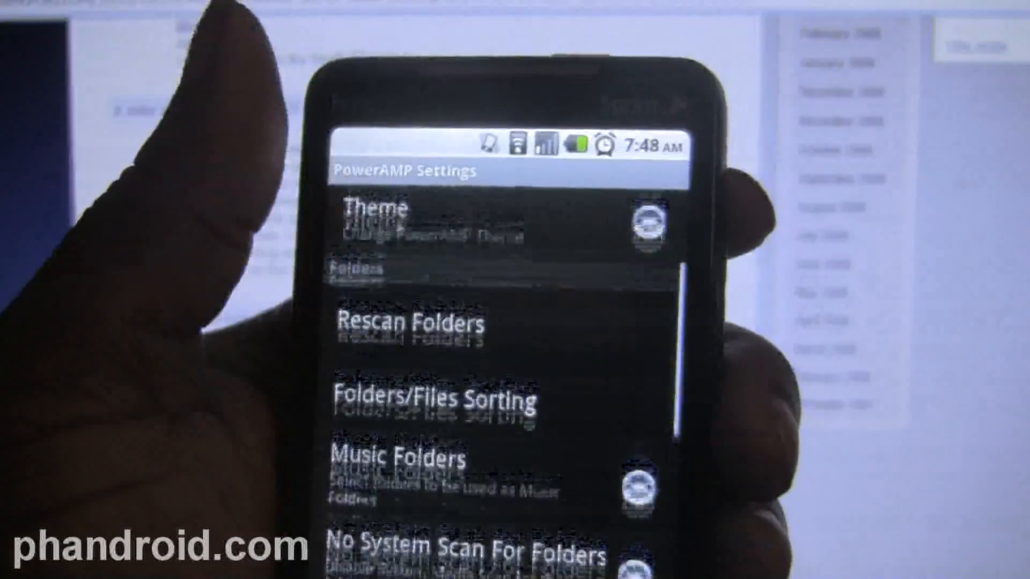
scroll(down, 3)
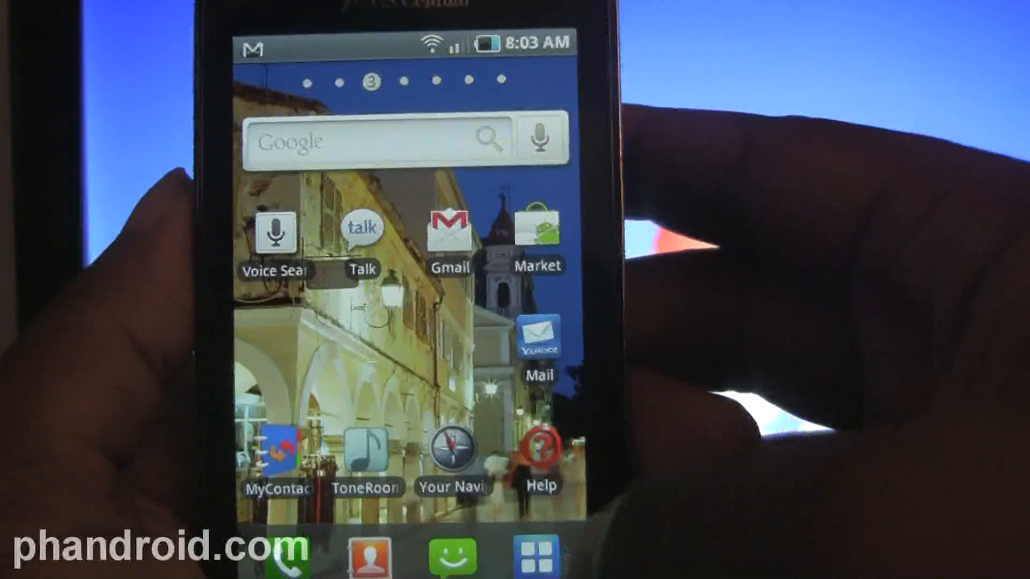
Scroll through the gaming forum's thread list in Dolphin Browser
scroll(left, 3)
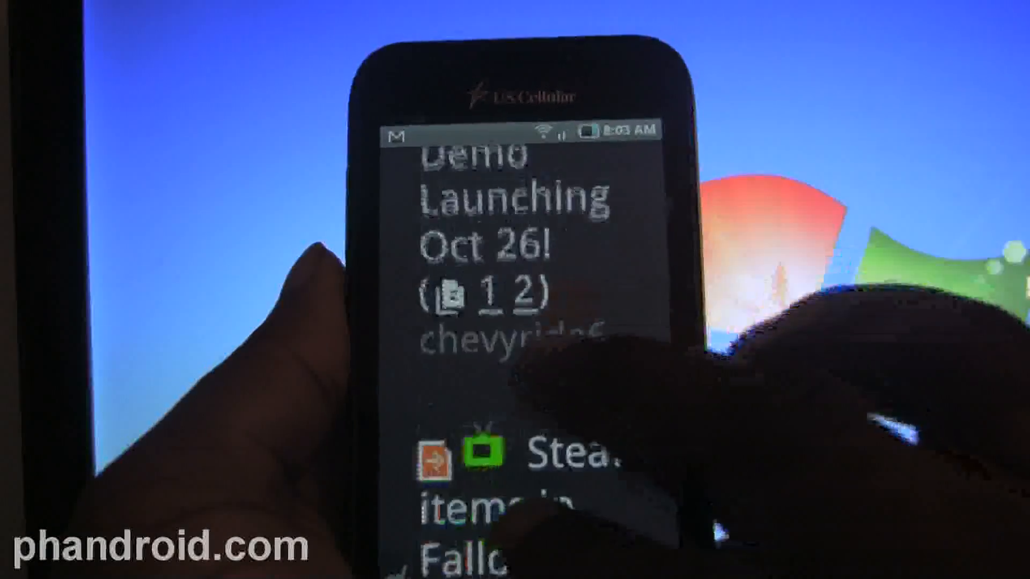
scroll(down, 3)
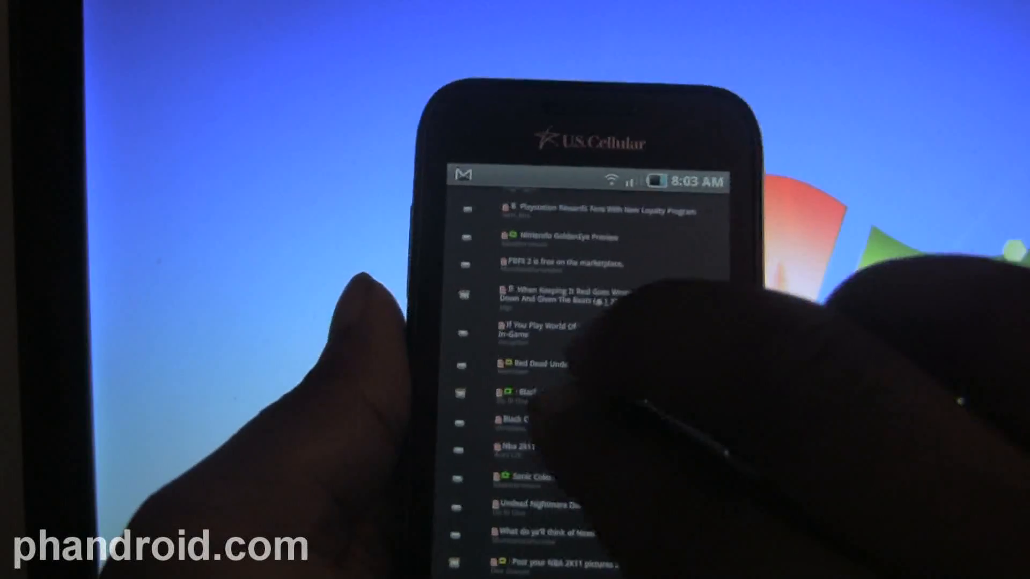
scroll(down, 3)
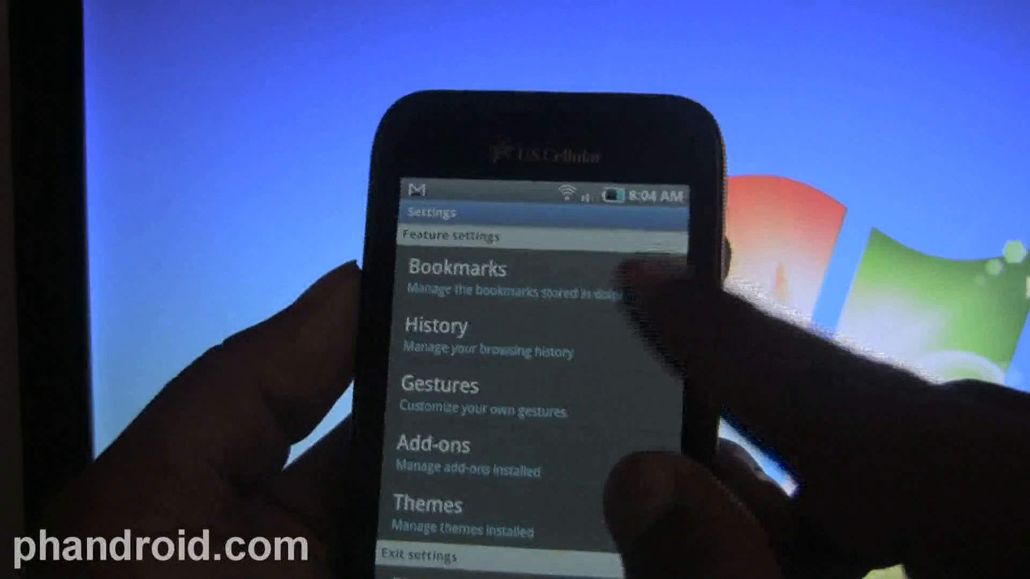
Open Dolphin's bookmark manager and enter the Bookmarks bar folder
click(456, 275)
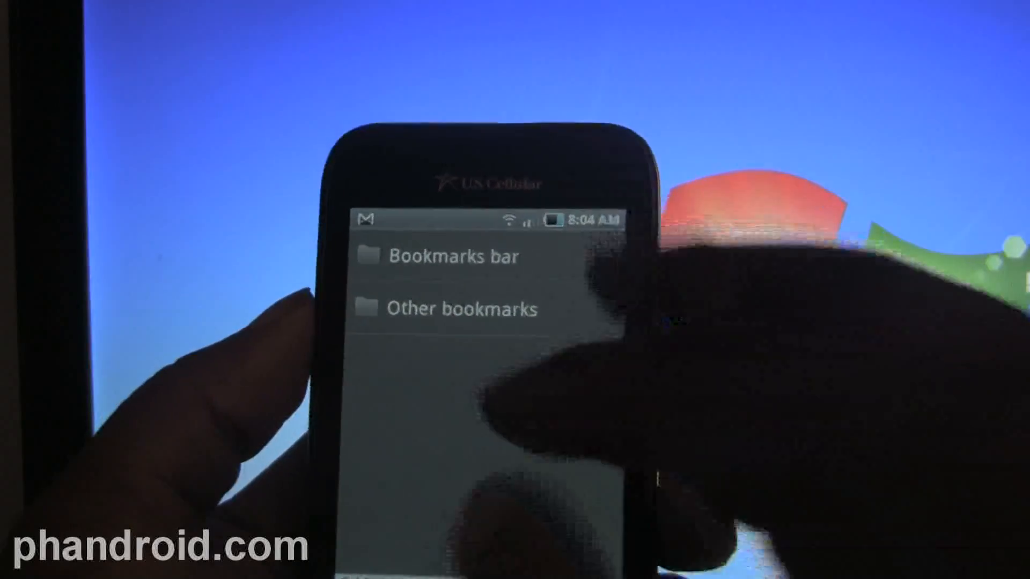
click(451, 257)
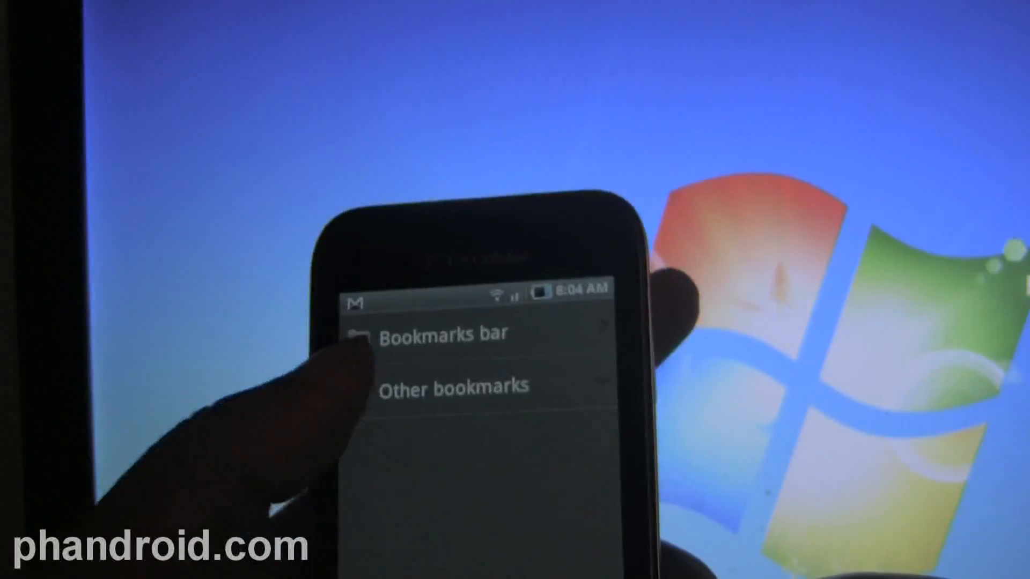
click(443, 334)
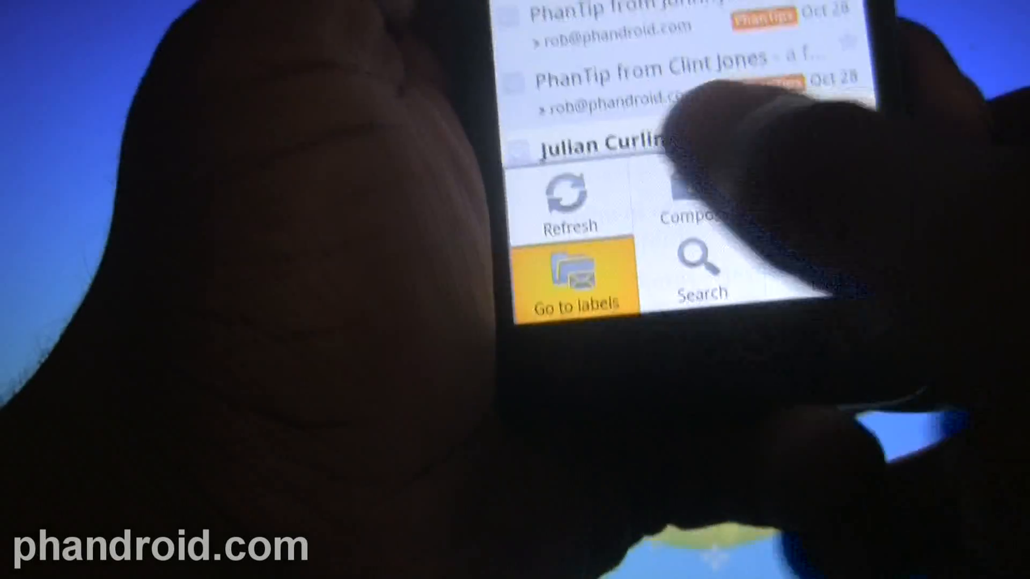
Show Gmail's labels, scrolling past Android Forums (23) and PhanTips (6) to Spam
click(578, 289)
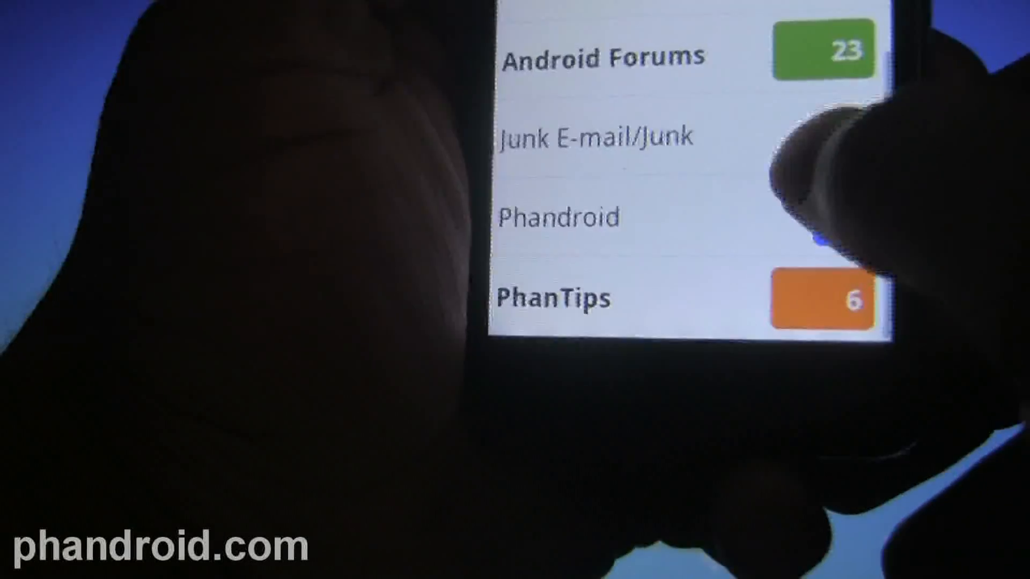
scroll(down, 3)
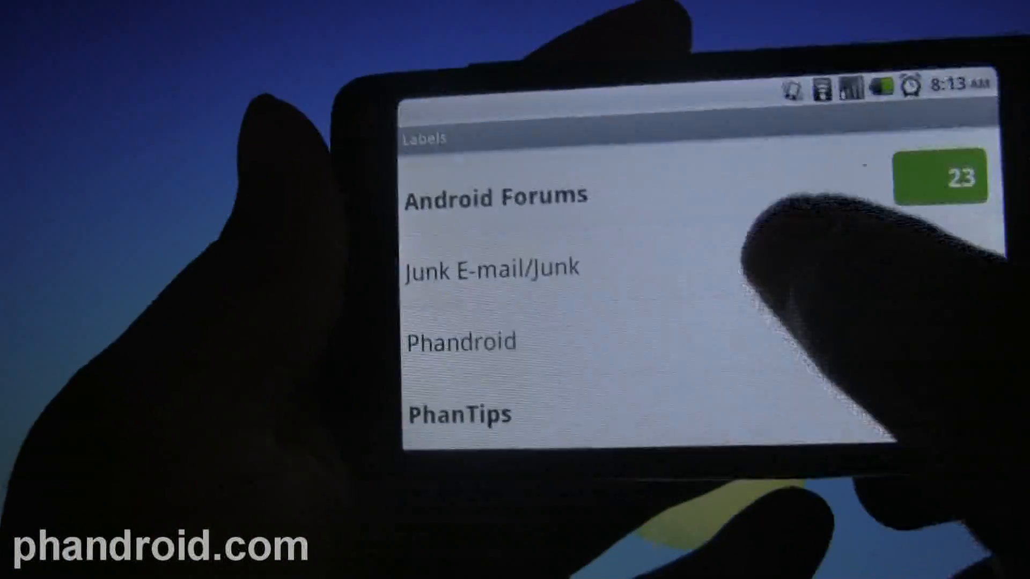
scroll(down, 3)
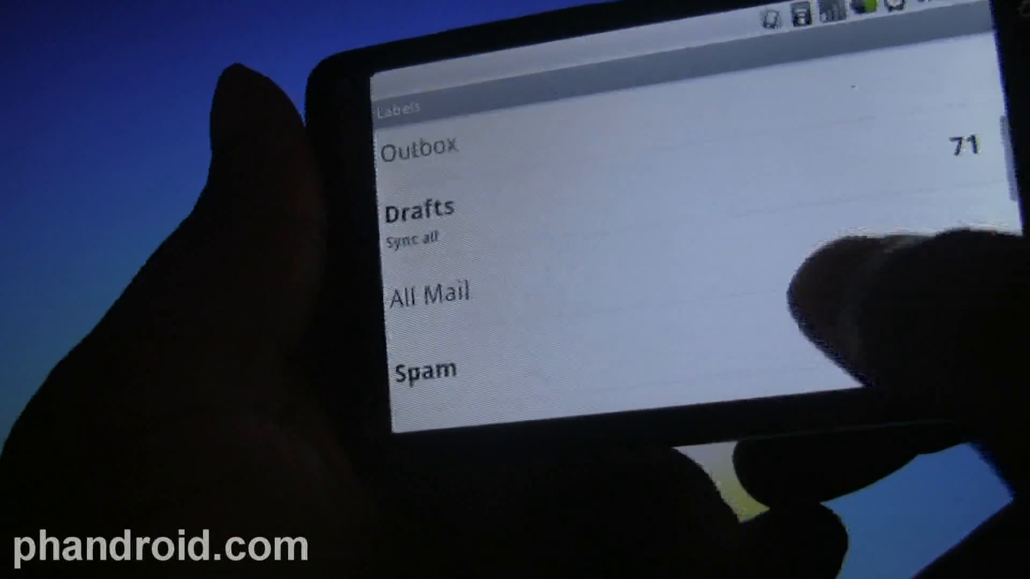
Open the PhanTips label and dismiss the header-design What's new notice
scroll(down, 3)
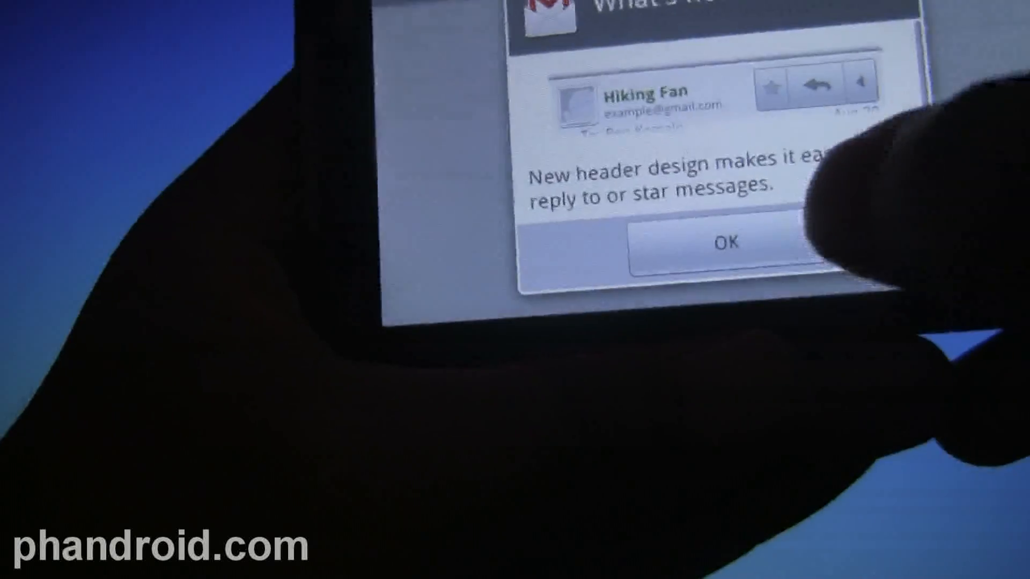
click(725, 242)
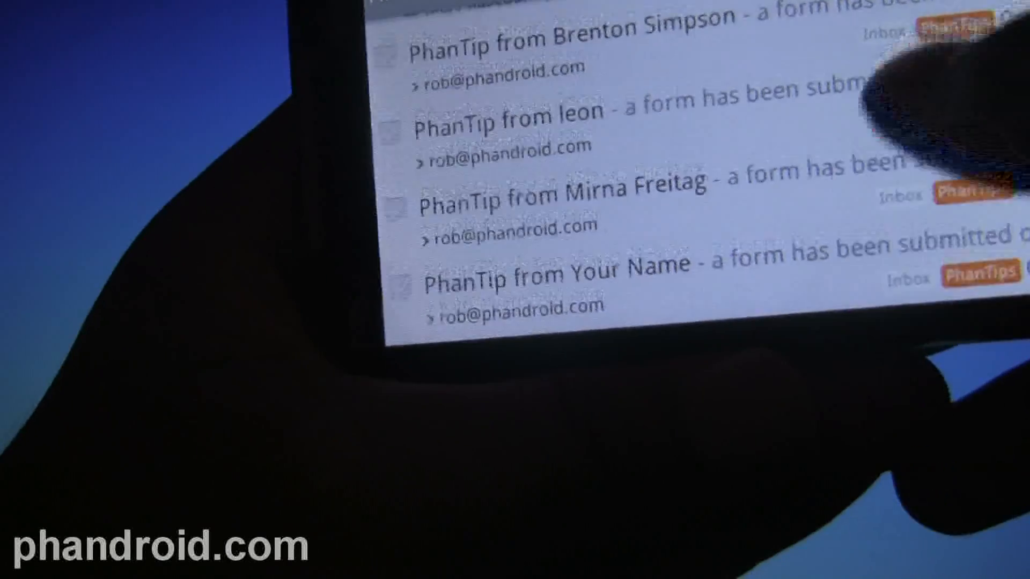
scroll(down, 3)
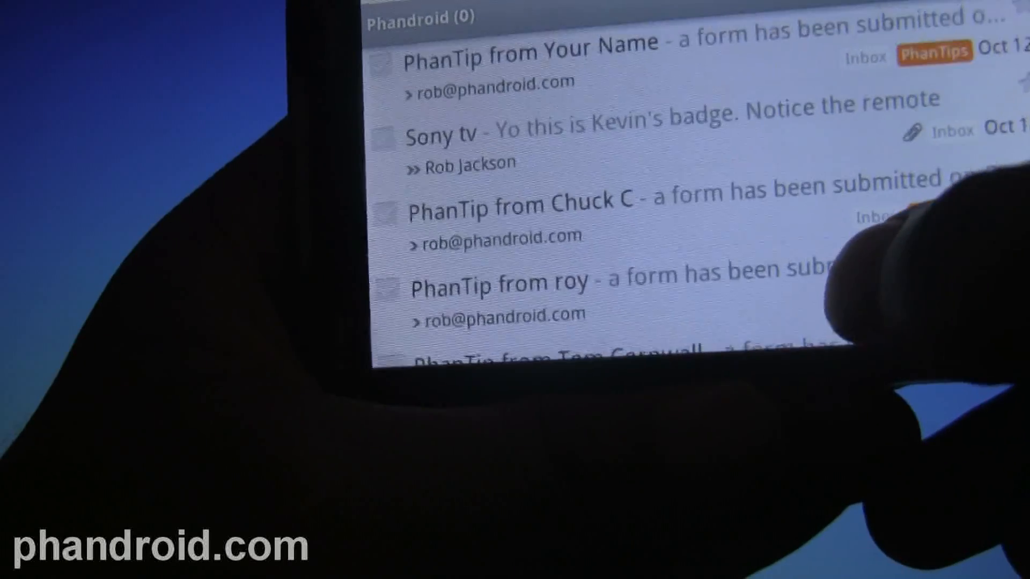
scroll(down, 3)
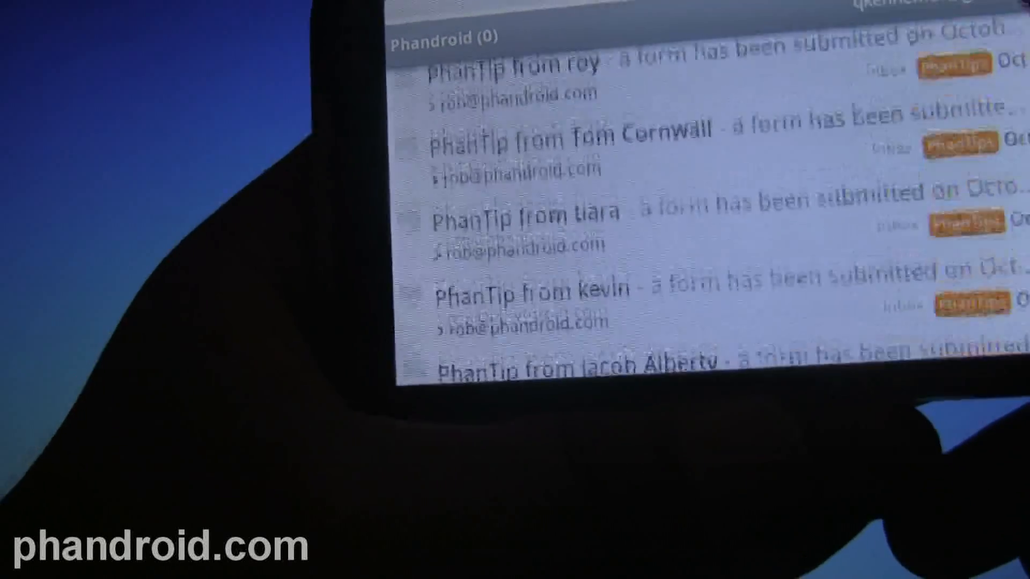
scroll(down, 3)
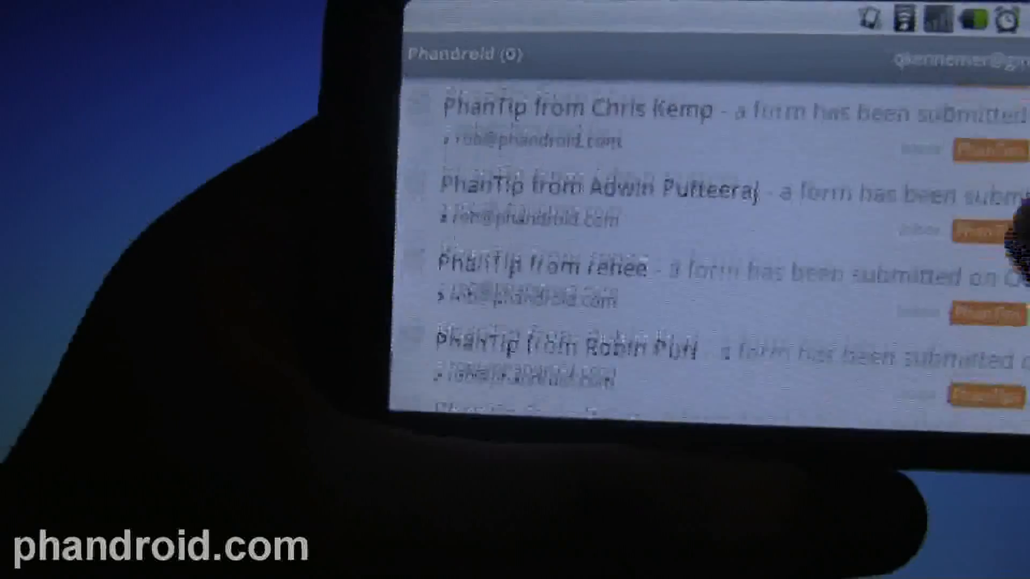
scroll(down, 3)
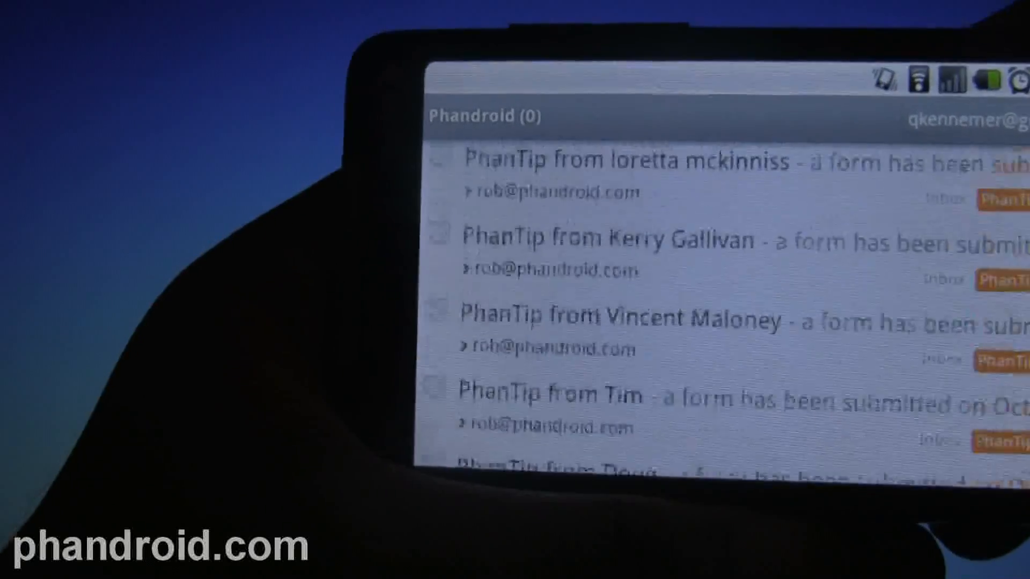
scroll(down, 3)
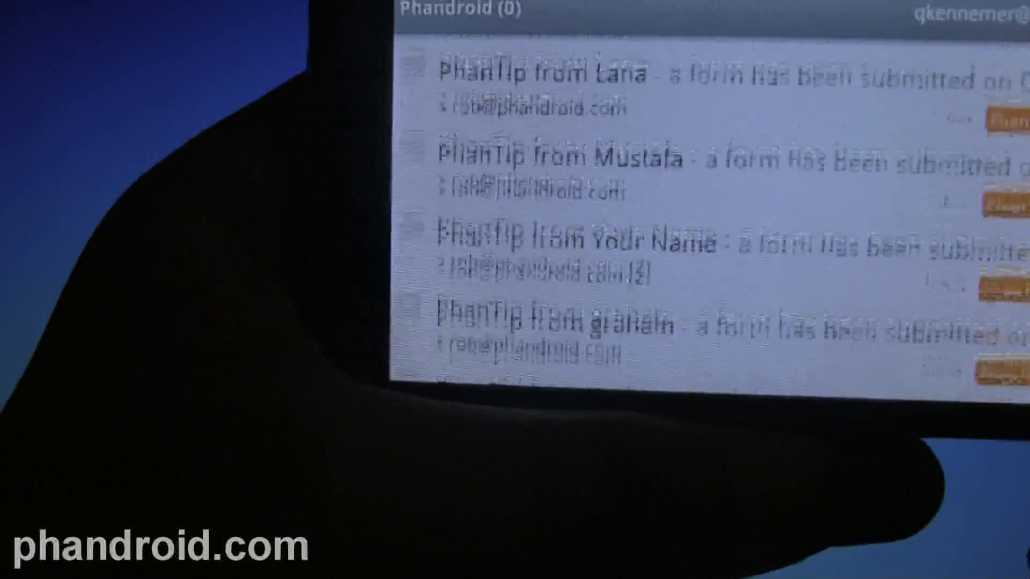
scroll(down, 3)
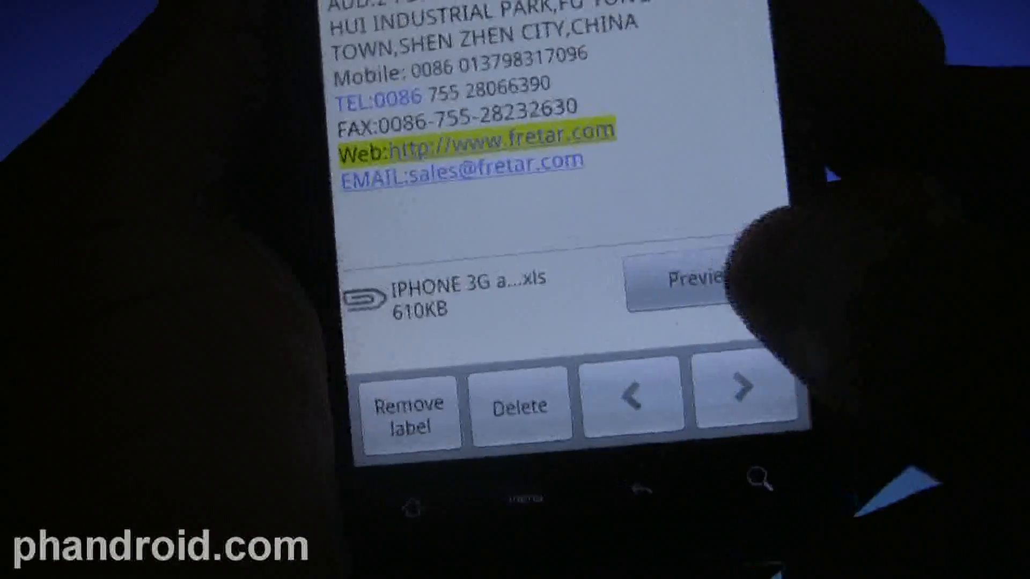
Send the 610KB xls attachment to Blackmoon AttachSave Lite as the default app
click(686, 278)
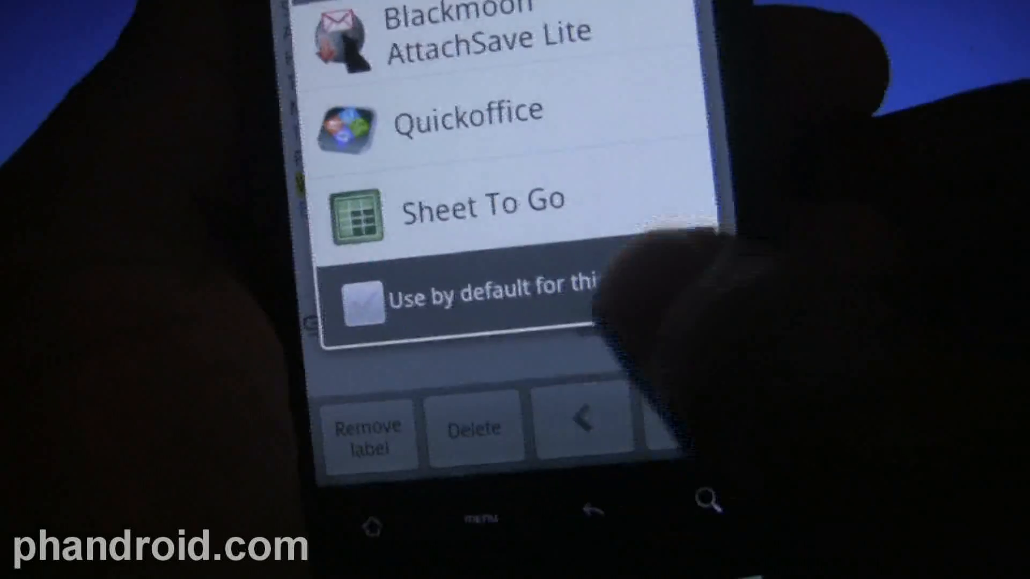
click(365, 309)
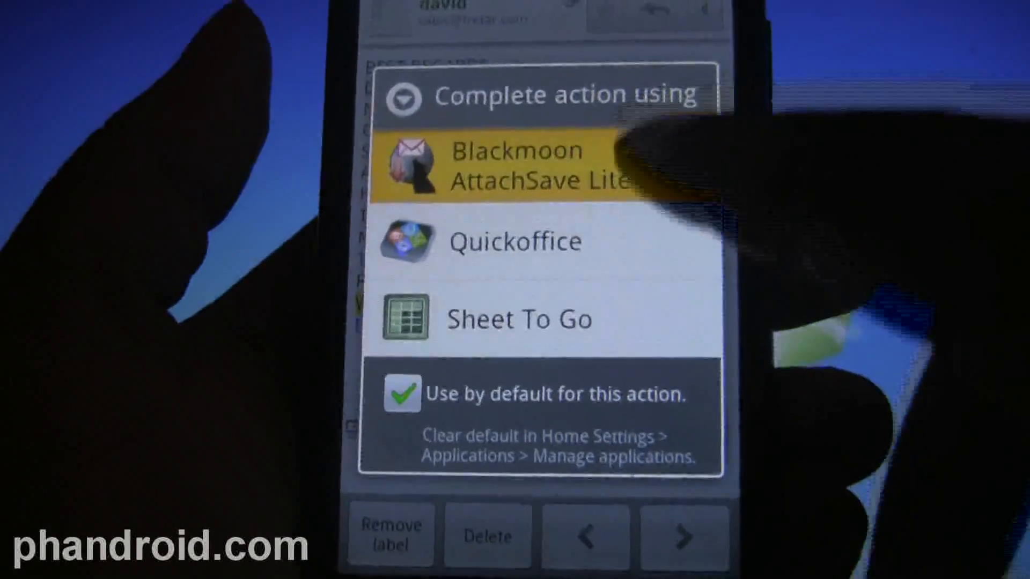
click(533, 166)
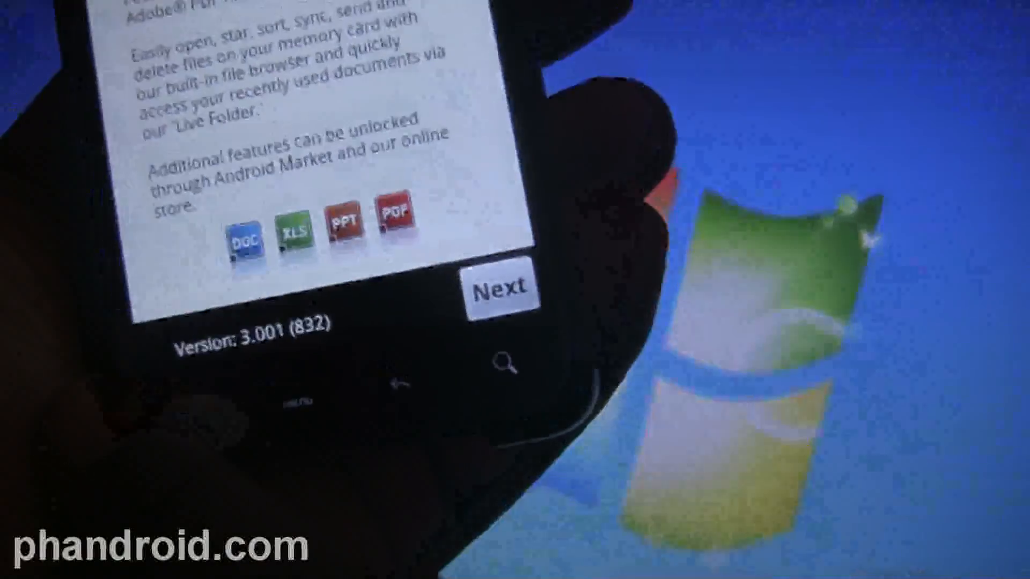
Skip the welcome screen and open the saved xls attachment from the file grid
click(501, 287)
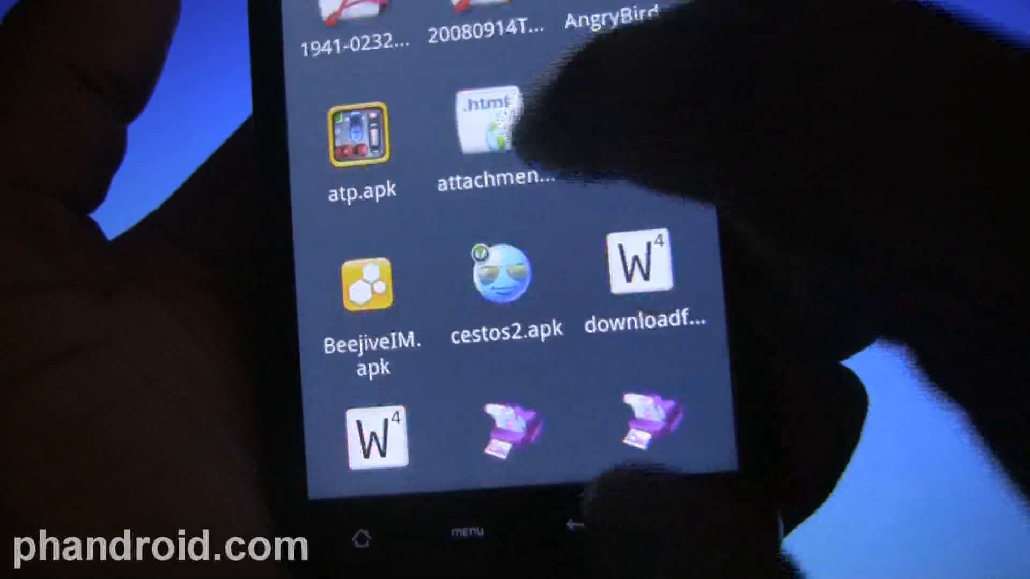
click(499, 128)
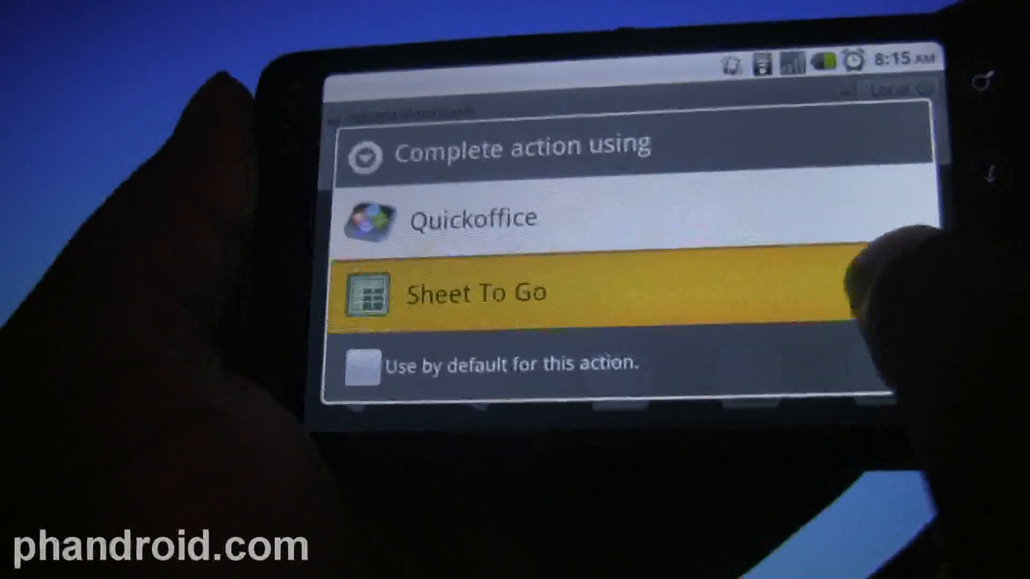
Open the file with Sheet To Go and accept its license agreement
click(473, 292)
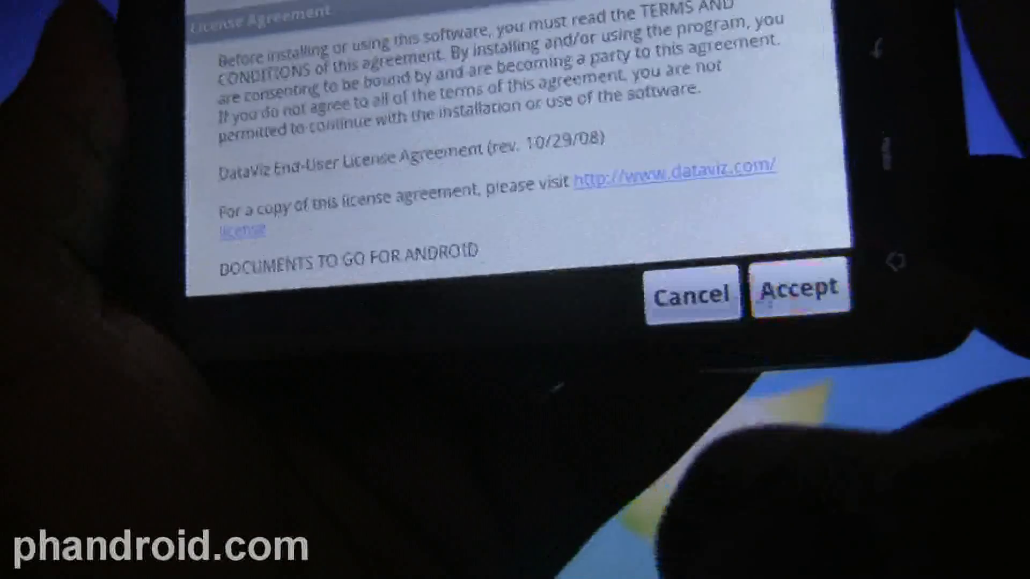
click(800, 292)
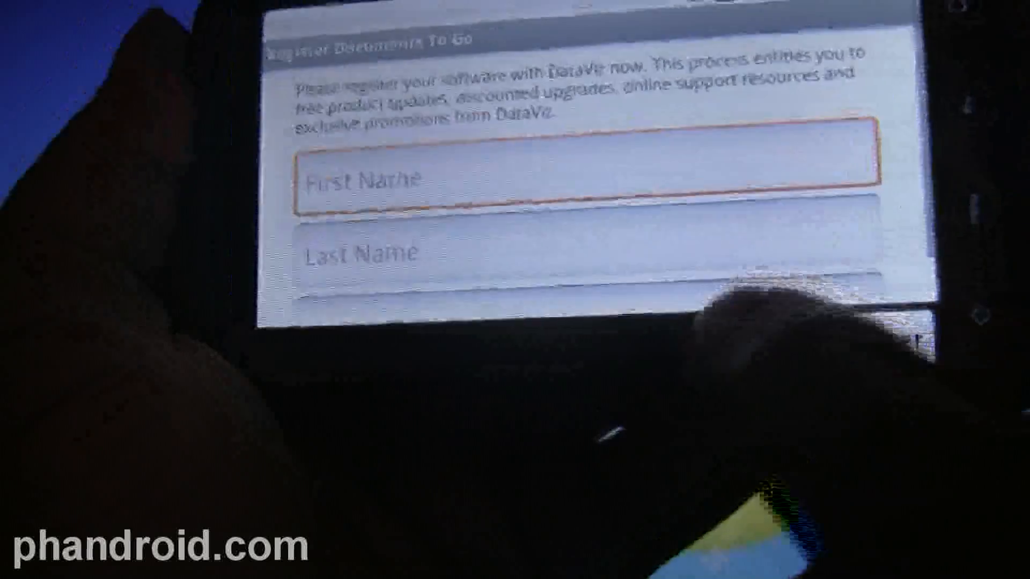